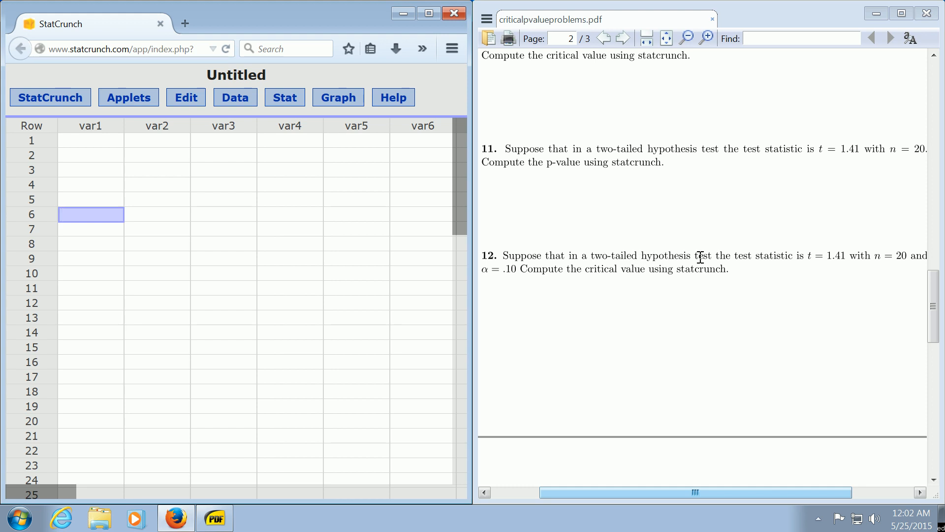
pyautogui.moveTo(795, 270)
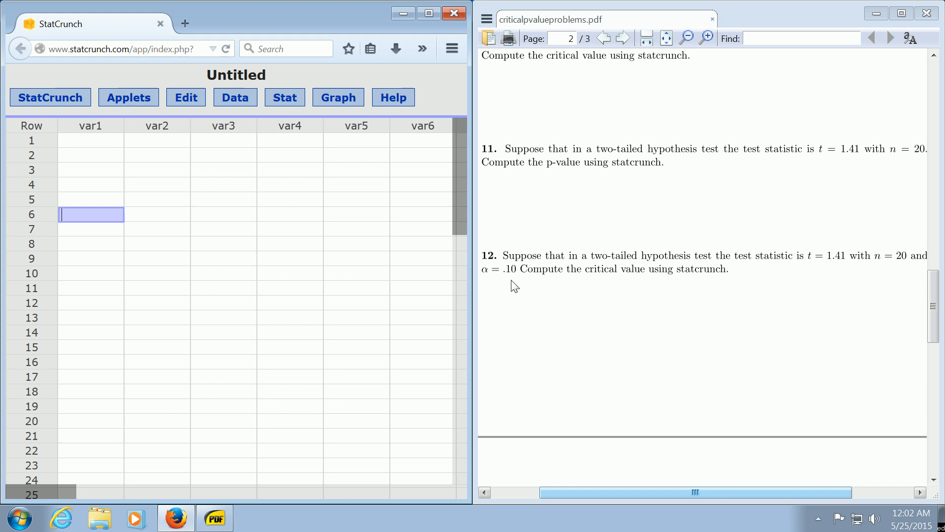
pyautogui.moveTo(612, 273)
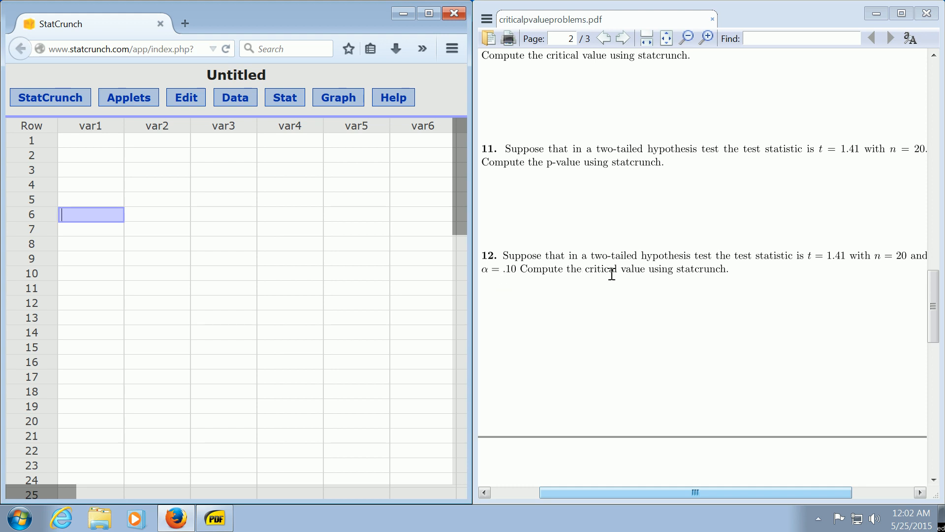
pyautogui.moveTo(665, 288)
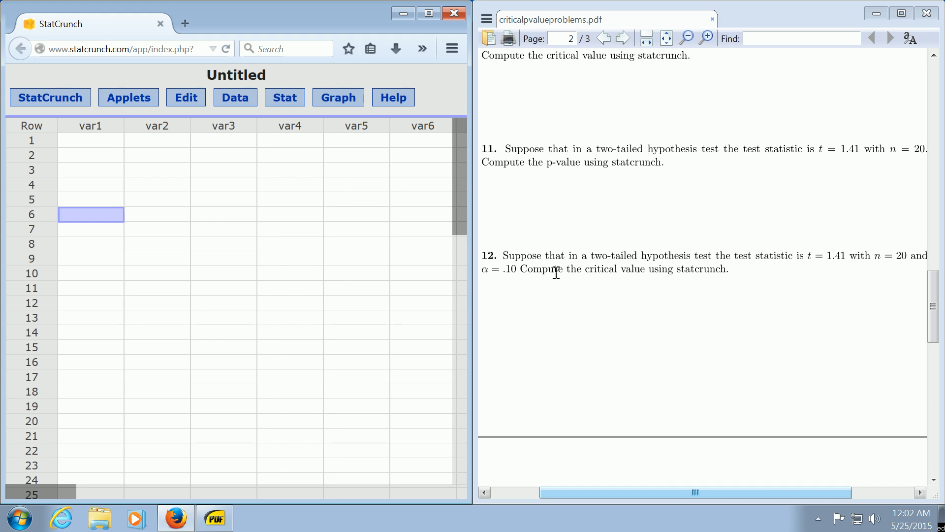
pyautogui.moveTo(284, 285)
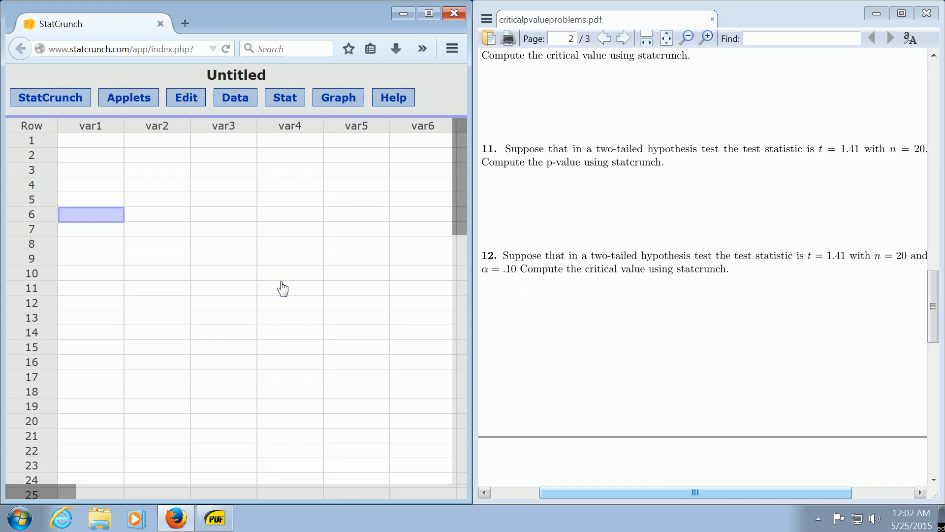
# Note the halved significance level '.10/2=.05' in var1 row 8.
pyautogui.click(91, 244)
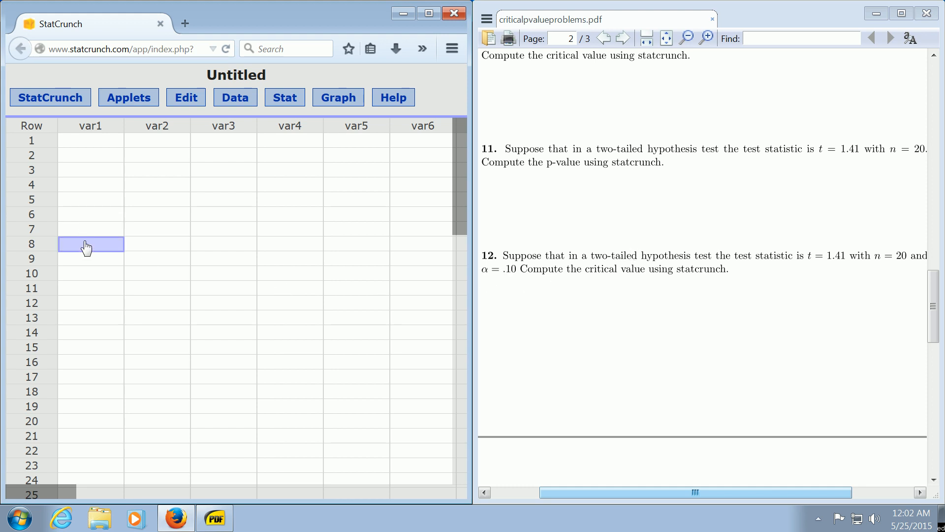
pyautogui.write('.10')
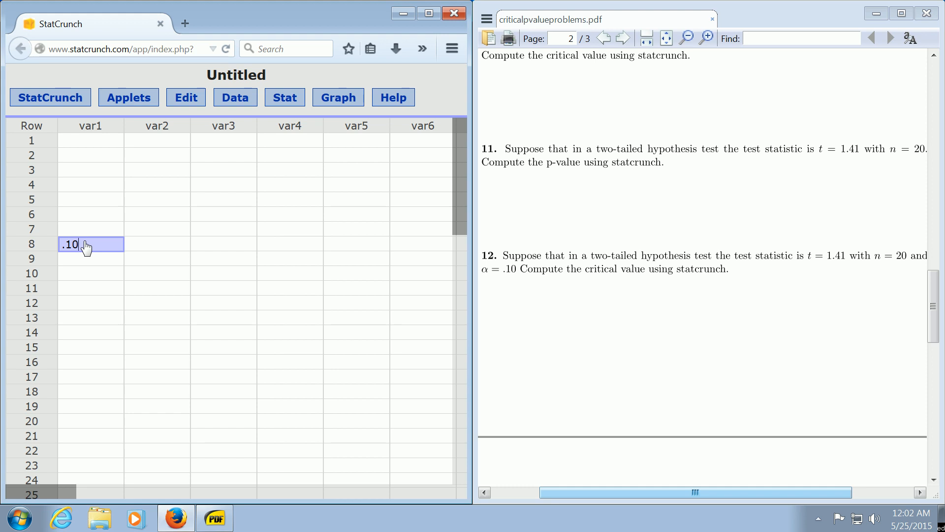
pyautogui.write('/2=.05')
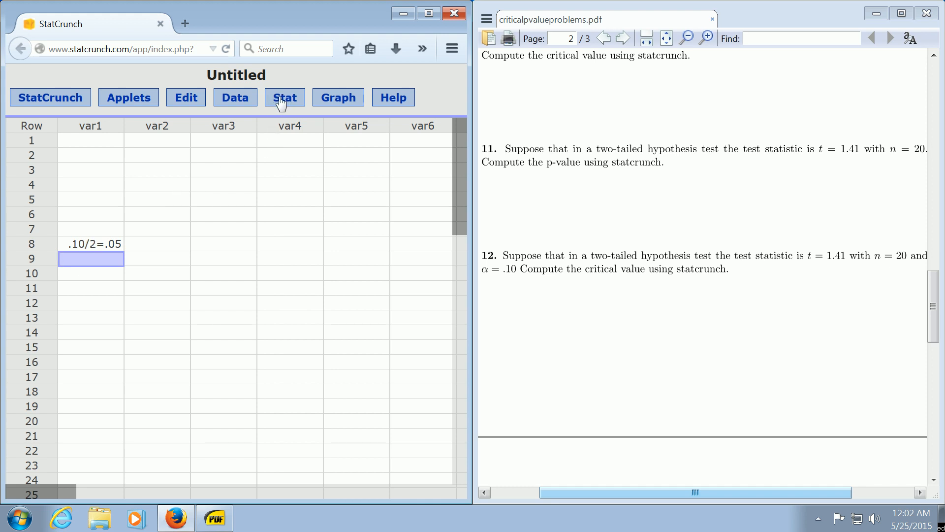
# Open the Stat menu listing the calculators.
pyautogui.click(284, 97)
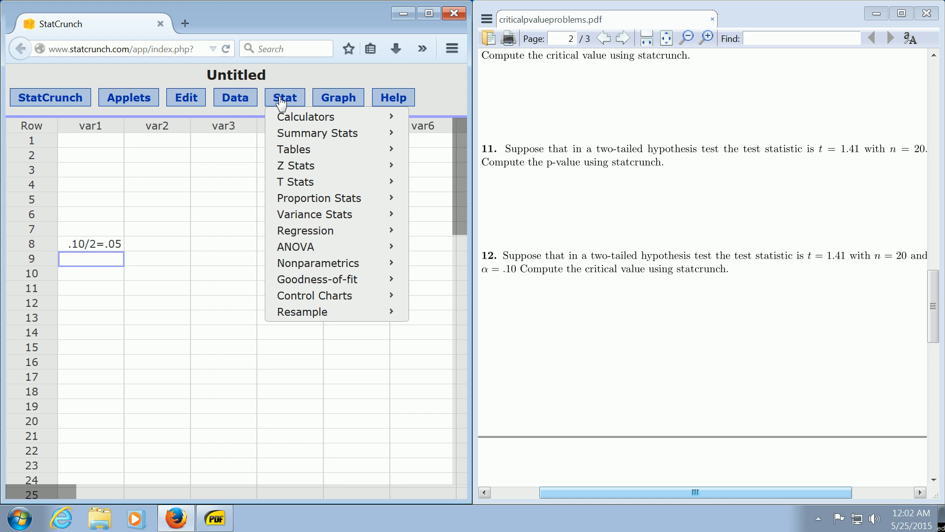
pyautogui.moveTo(306, 117)
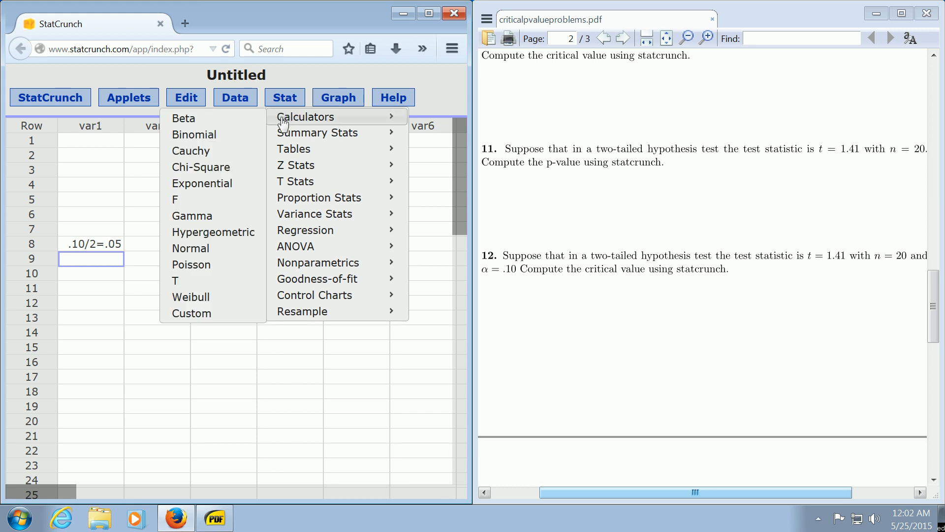
pyautogui.moveTo(229, 199)
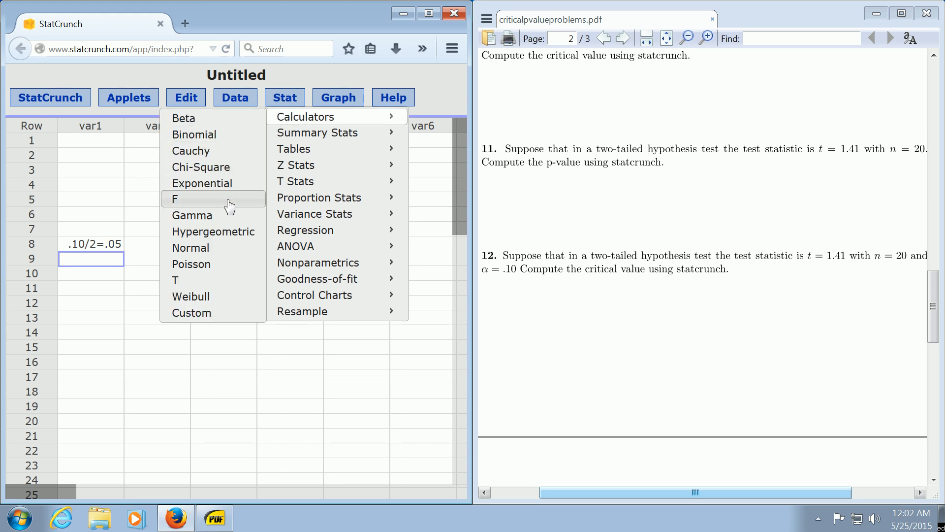
pyautogui.moveTo(190, 284)
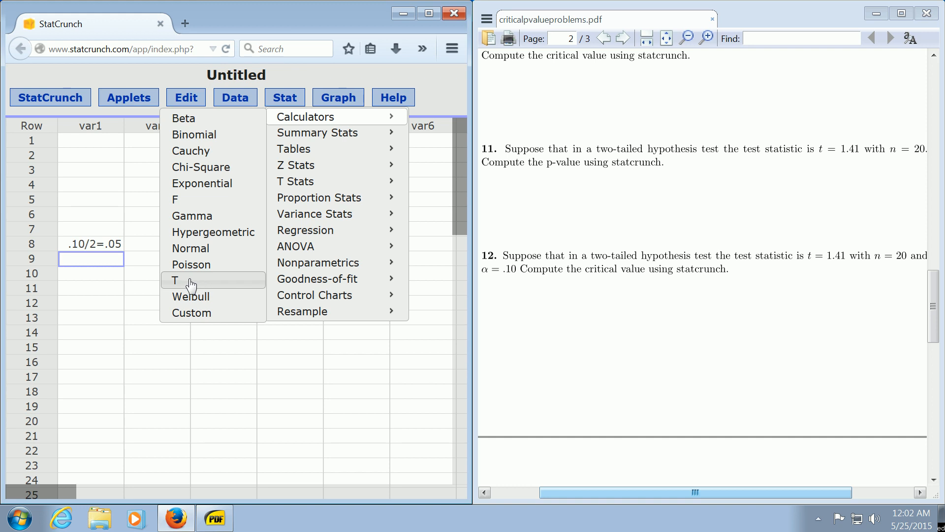
pyautogui.moveTo(196, 288)
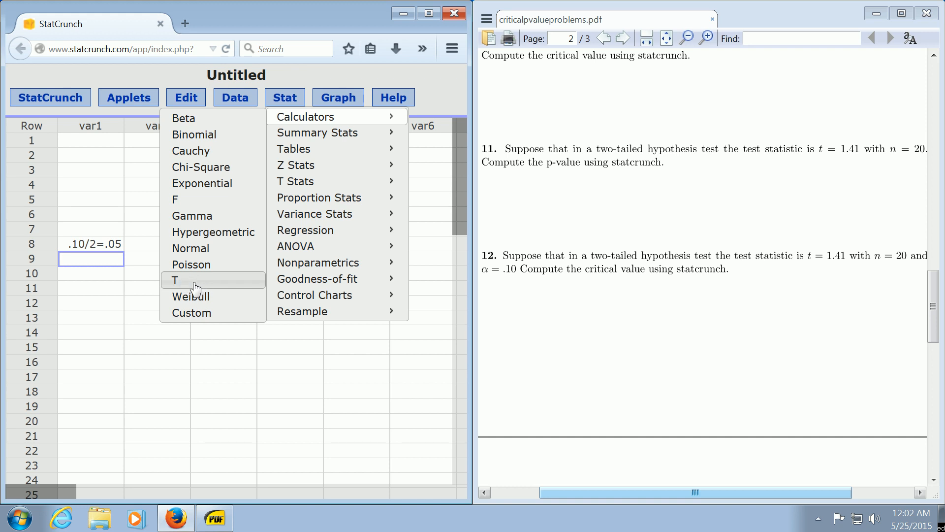
pyautogui.moveTo(187, 284)
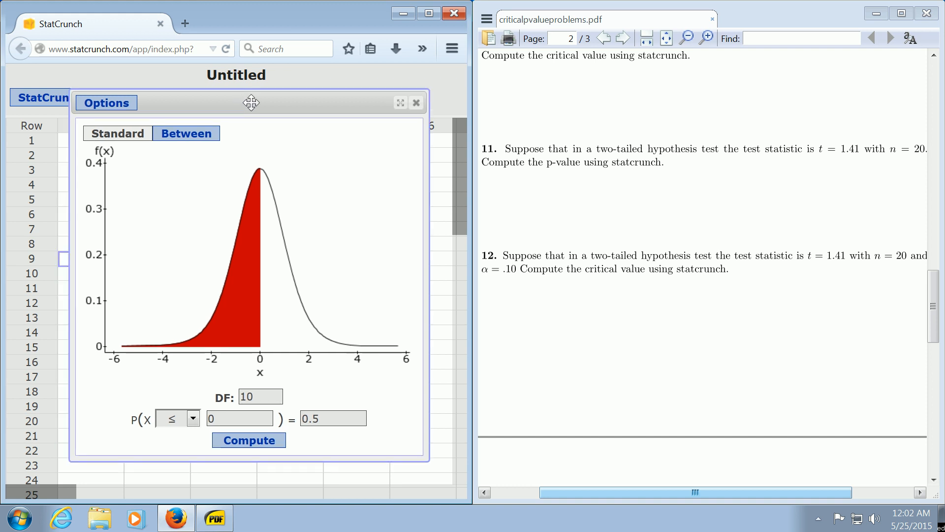
# Set DF to 19 with left-tail probability .05, yielding x = -1.7291328.
pyautogui.moveTo(252, 102); pyautogui.dragTo(285, 78)
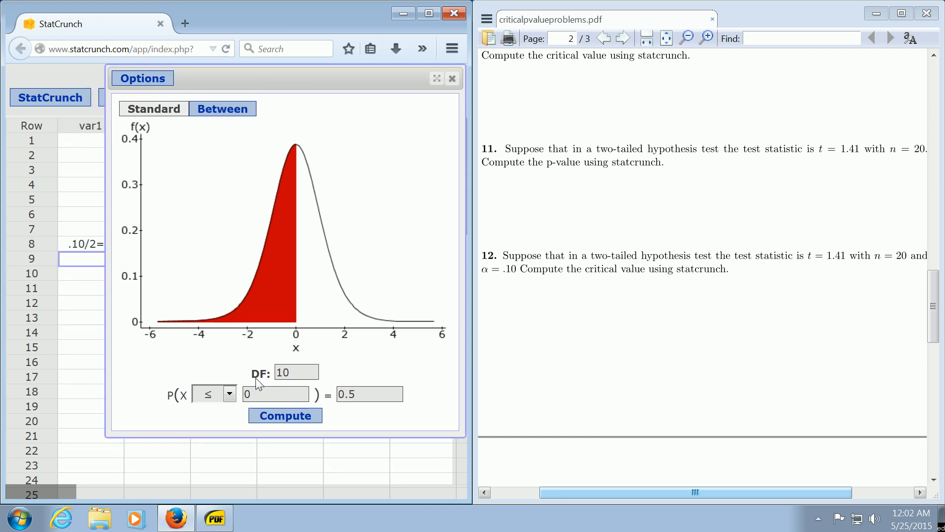
pyautogui.tripleClick(295, 372)
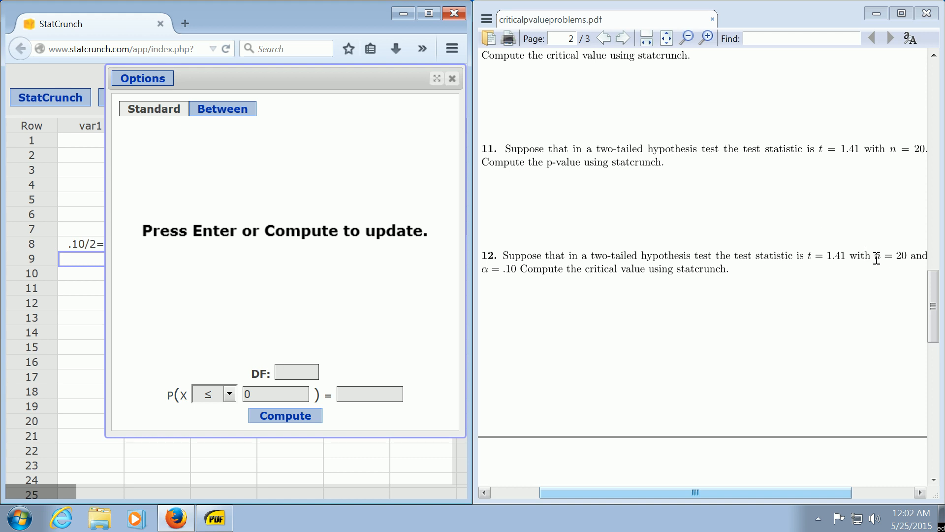
pyautogui.moveTo(882, 257)
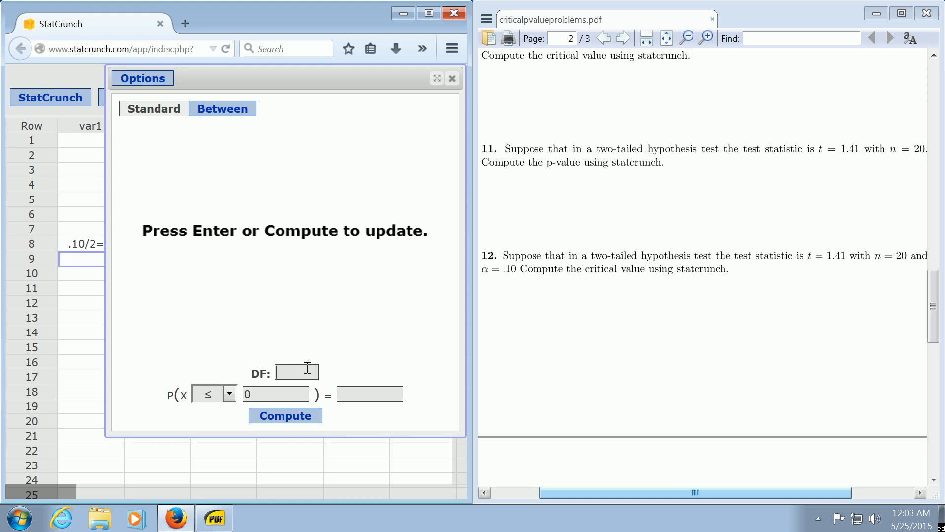
pyautogui.write('19')
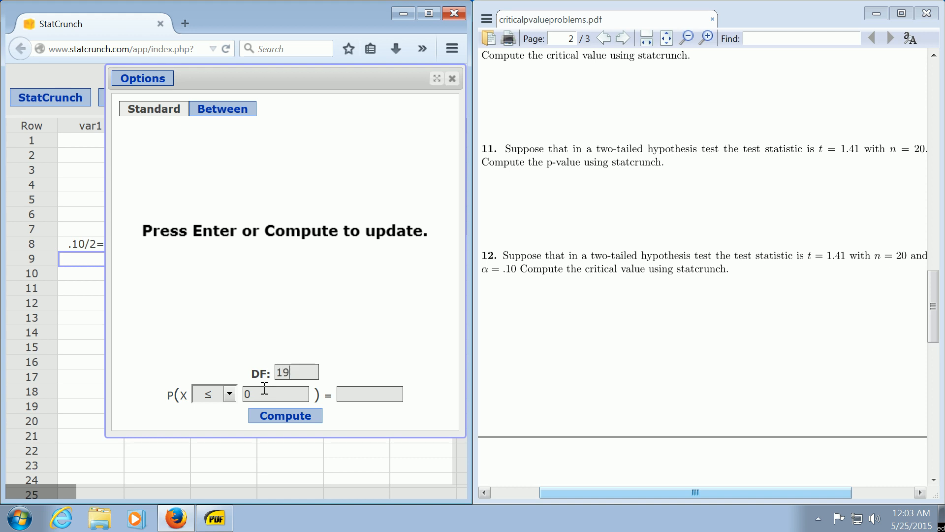
pyautogui.moveTo(369, 395)
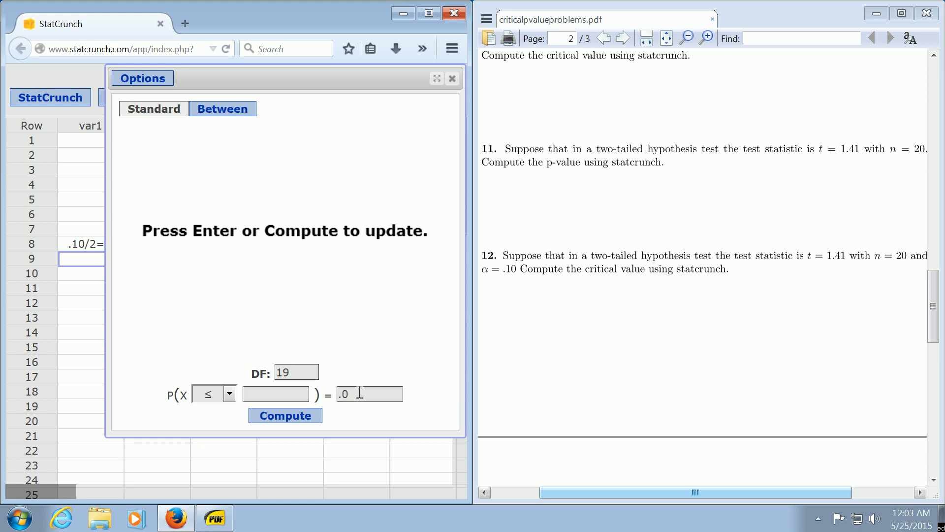
pyautogui.click(285, 416)
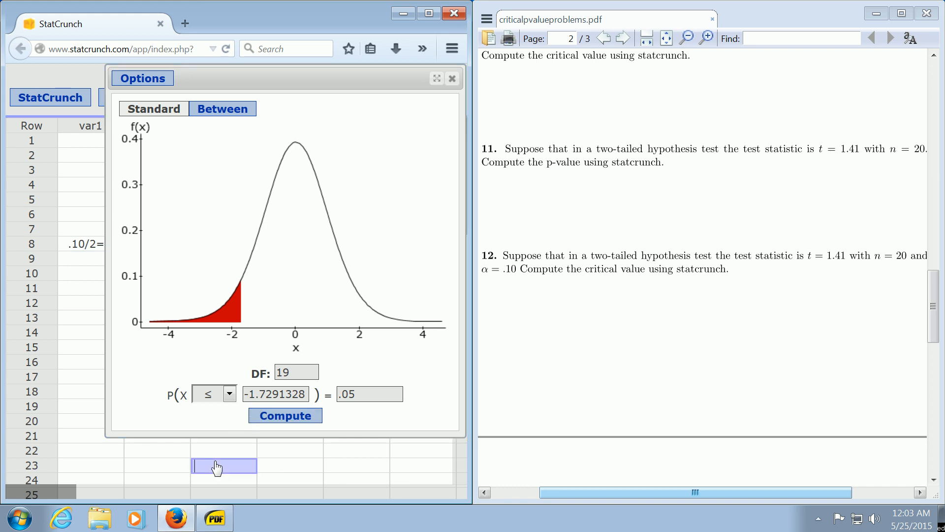
# Record -1.73 in var3 row 23 and switch the calculator to the upper tail (≥).
pyautogui.write('-1.7')
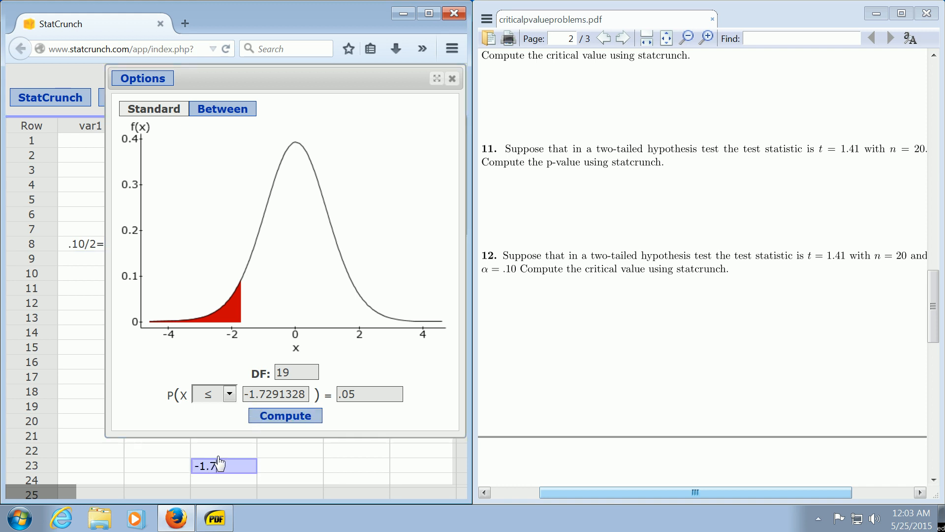
pyautogui.press('enter')
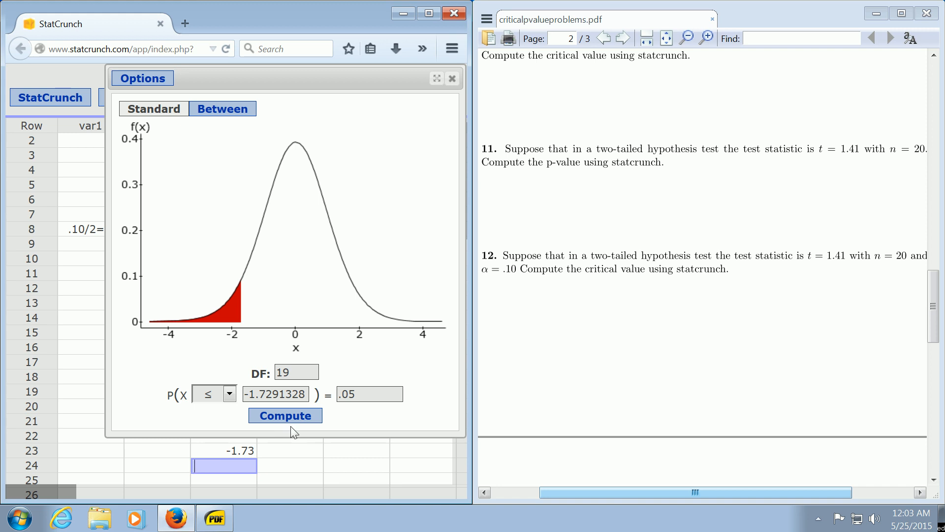
pyautogui.click(228, 394)
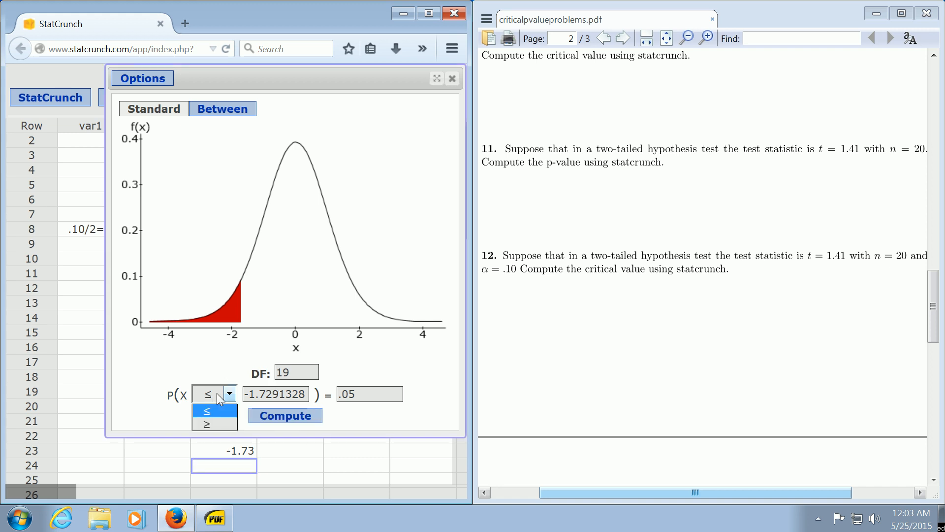
pyautogui.click(206, 423)
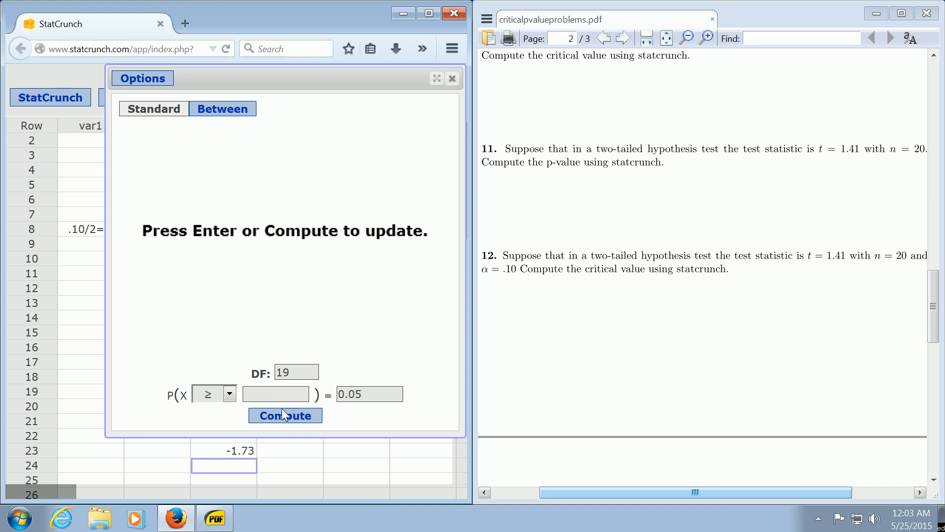
# Compute the upper-tail value, record 1.73 in var4, and close the calculator.
pyautogui.click(285, 415)
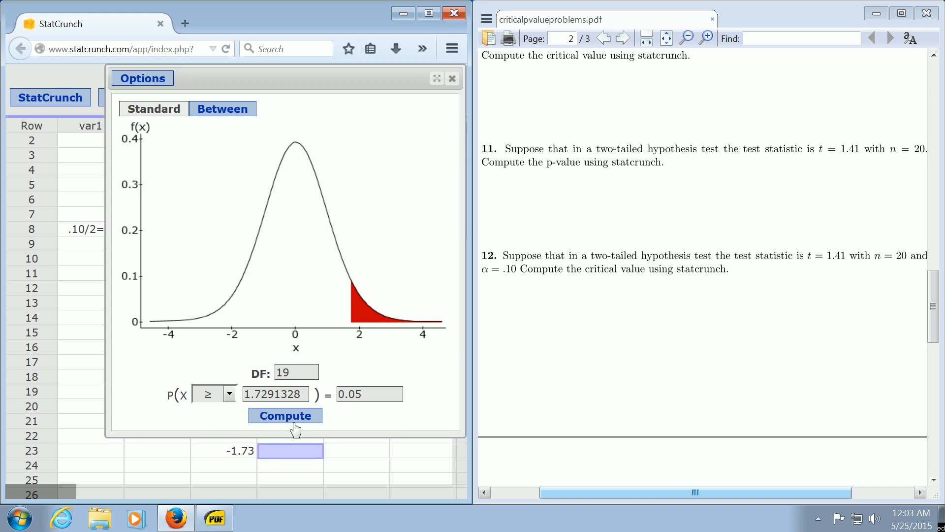
pyautogui.write('1.73')
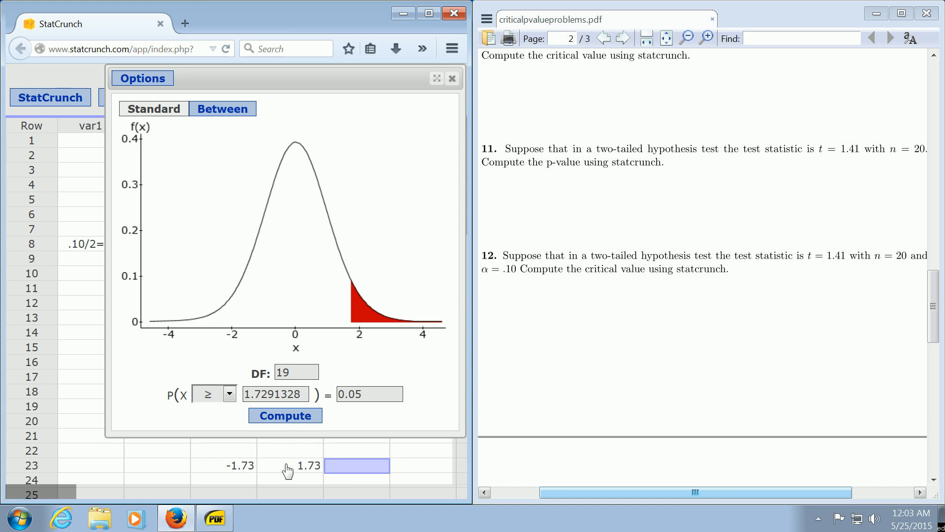
pyautogui.click(451, 77)
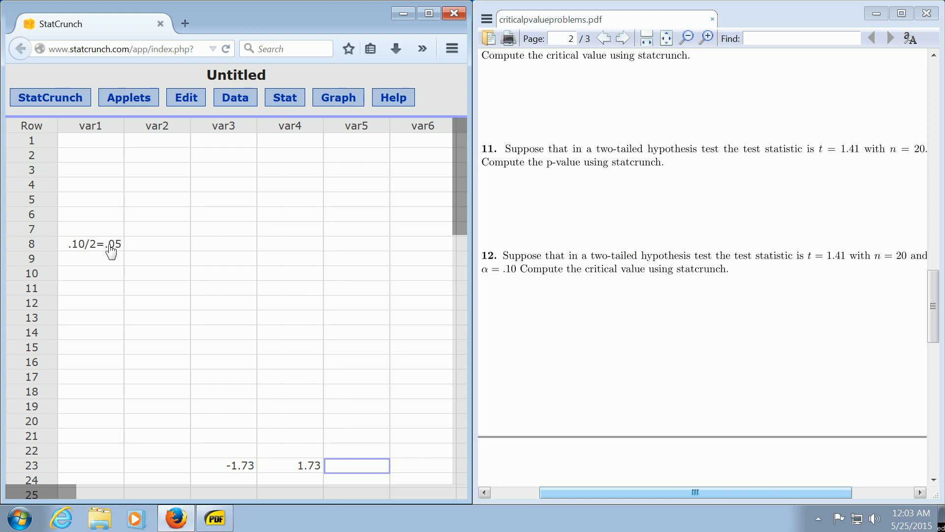
# Reopen the T distribution calculator from the Stat menu.
pyautogui.click(284, 97)
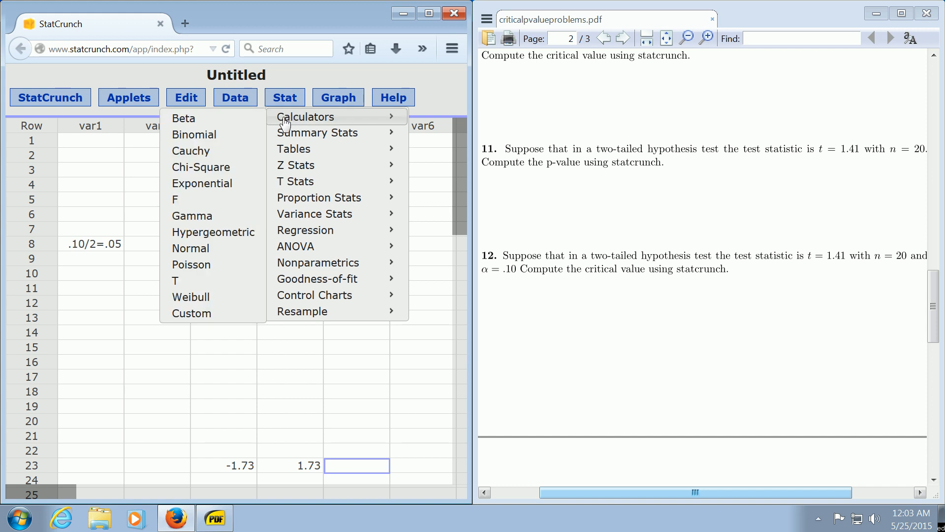
pyautogui.moveTo(195, 280)
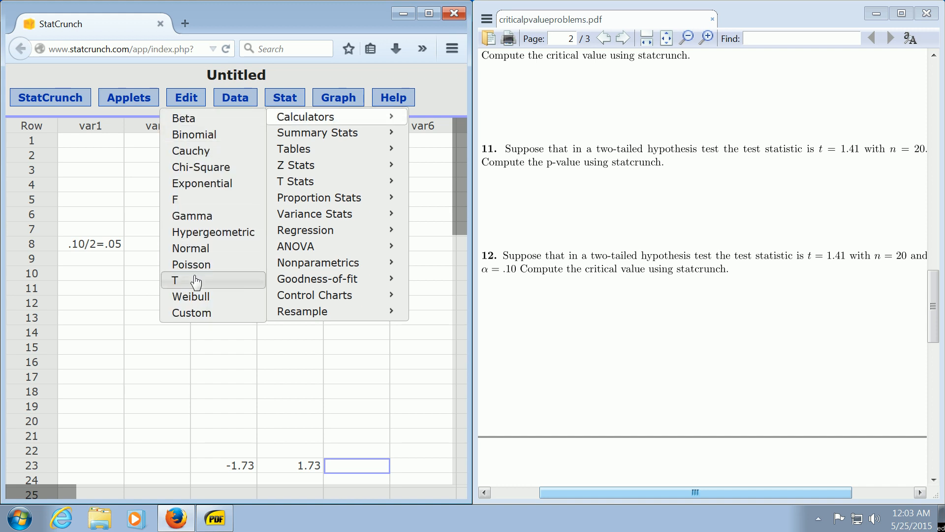
pyautogui.click(175, 280)
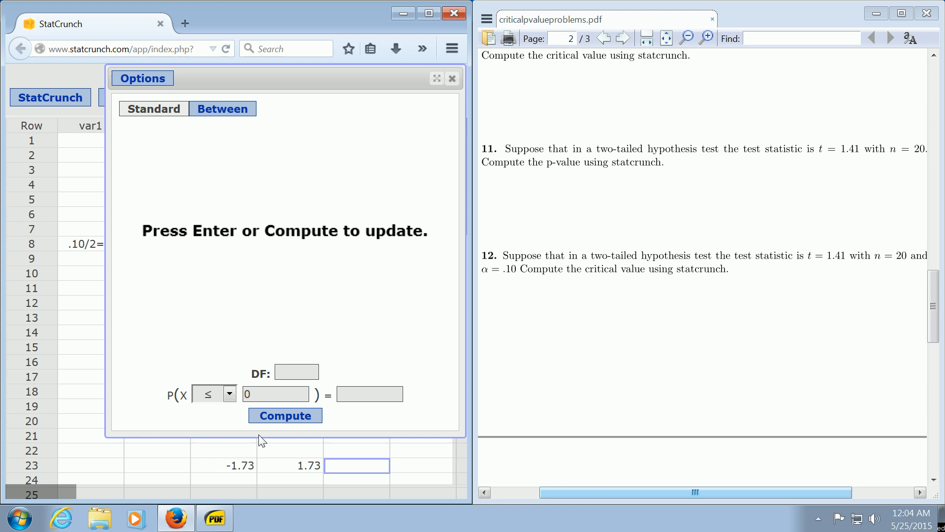
# Enter DF 19 and compute the left-tail value -1.7291328 for probability .05.
pyautogui.write('19')
pyautogui.write('.05')
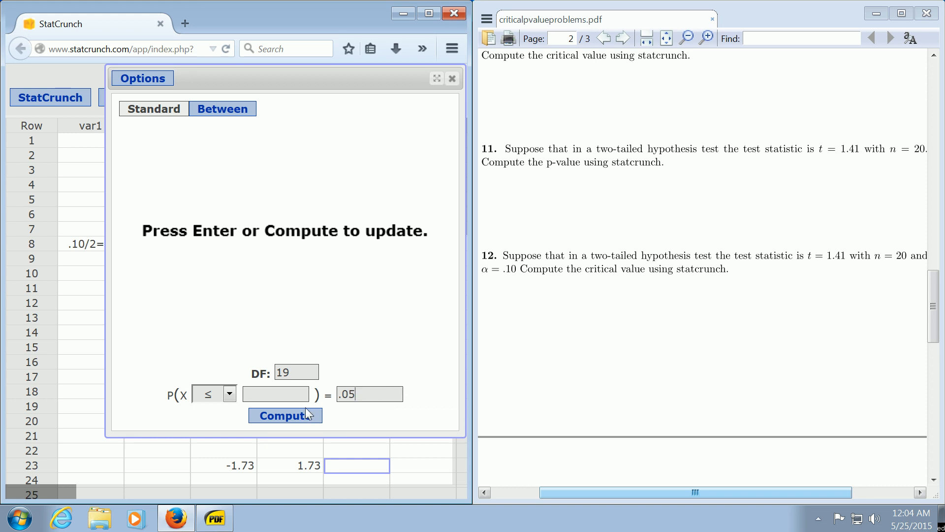
pyautogui.click(284, 416)
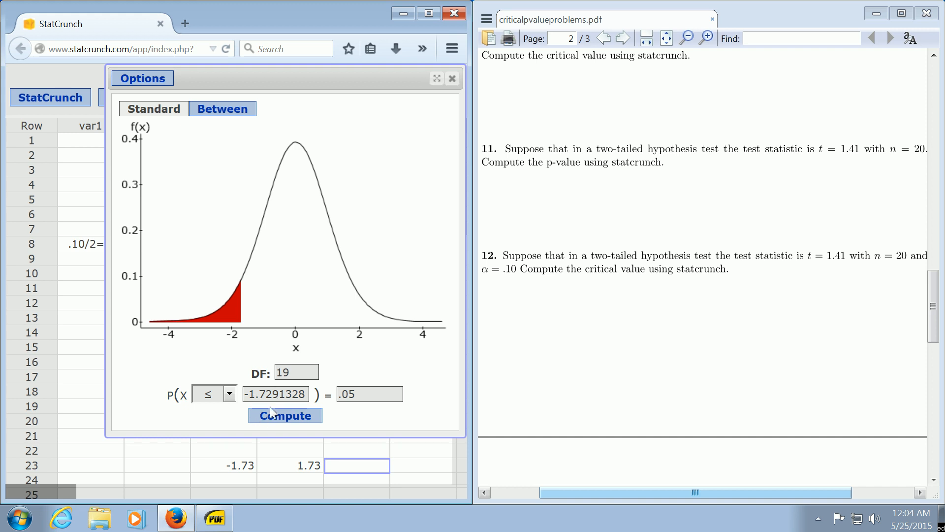
pyautogui.moveTo(229, 426)
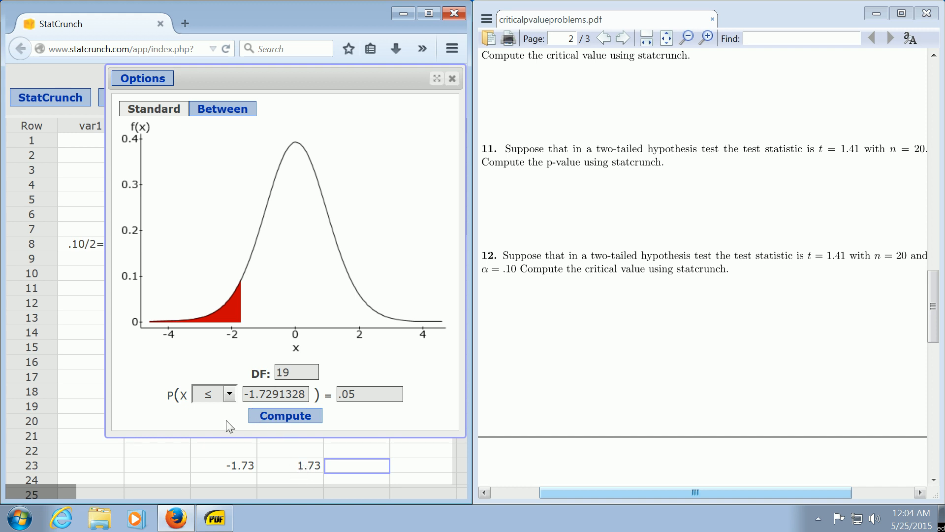
# Change the inequality to ≥ and compute, returning x = 1.7291328.
pyautogui.click(228, 394)
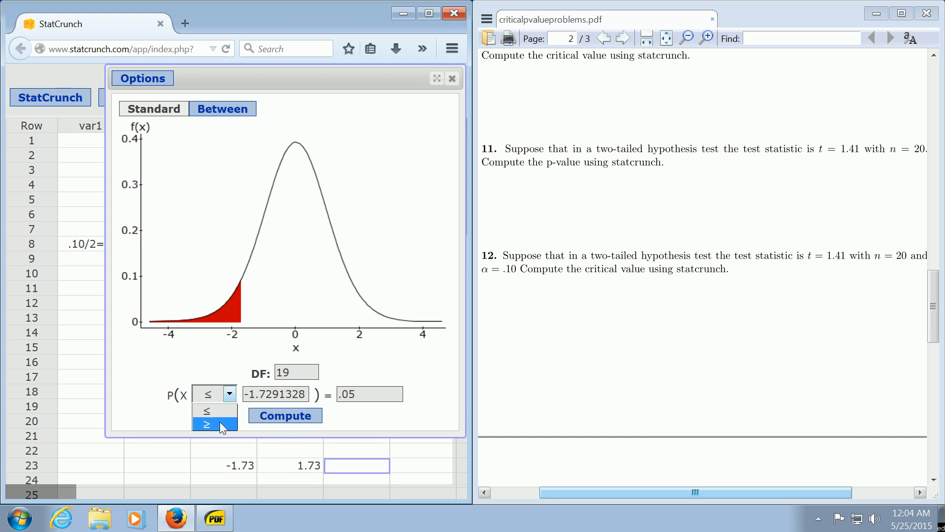
pyautogui.click(207, 424)
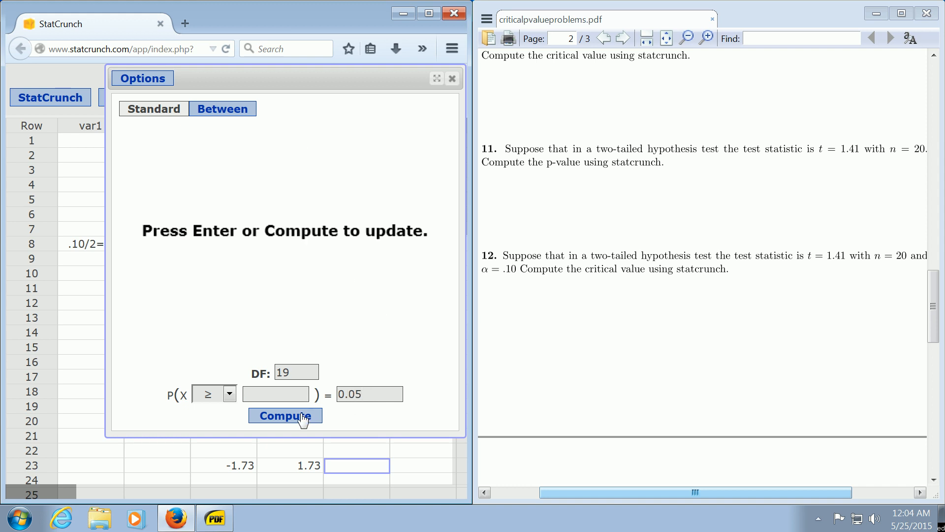
pyautogui.click(285, 415)
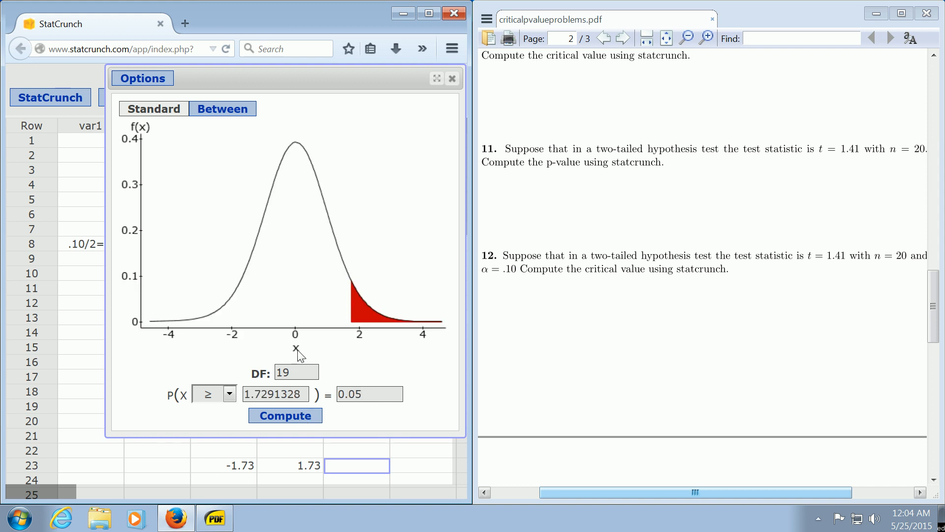